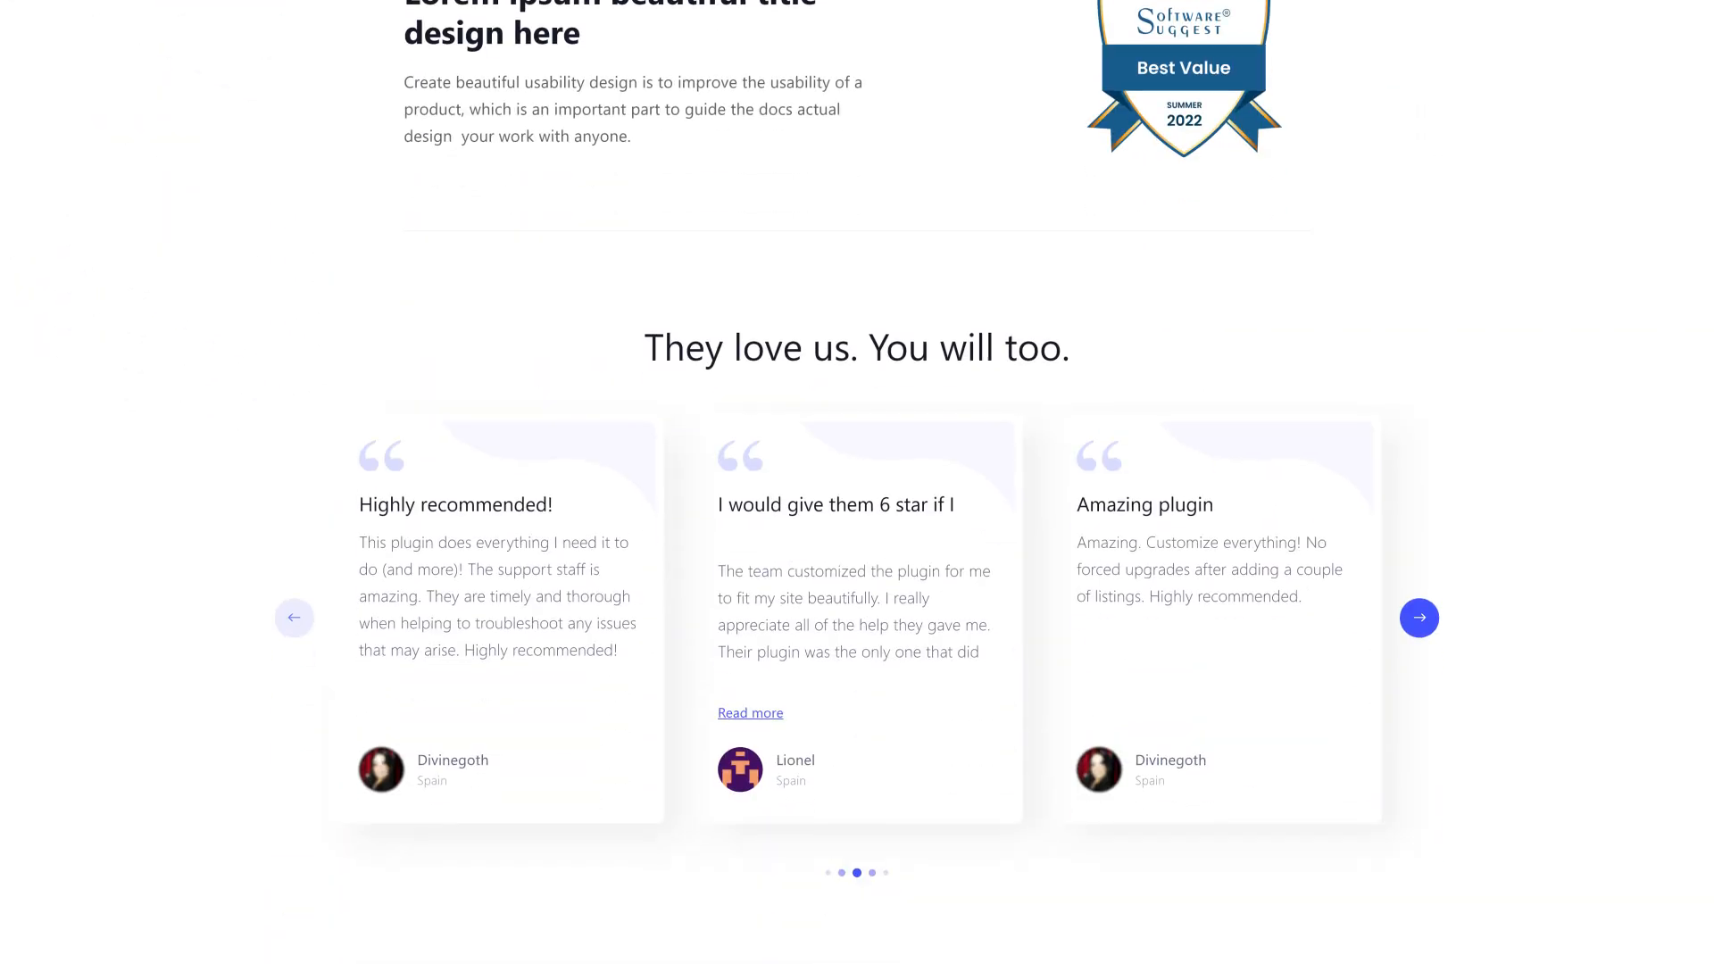
scroll(down, 3)
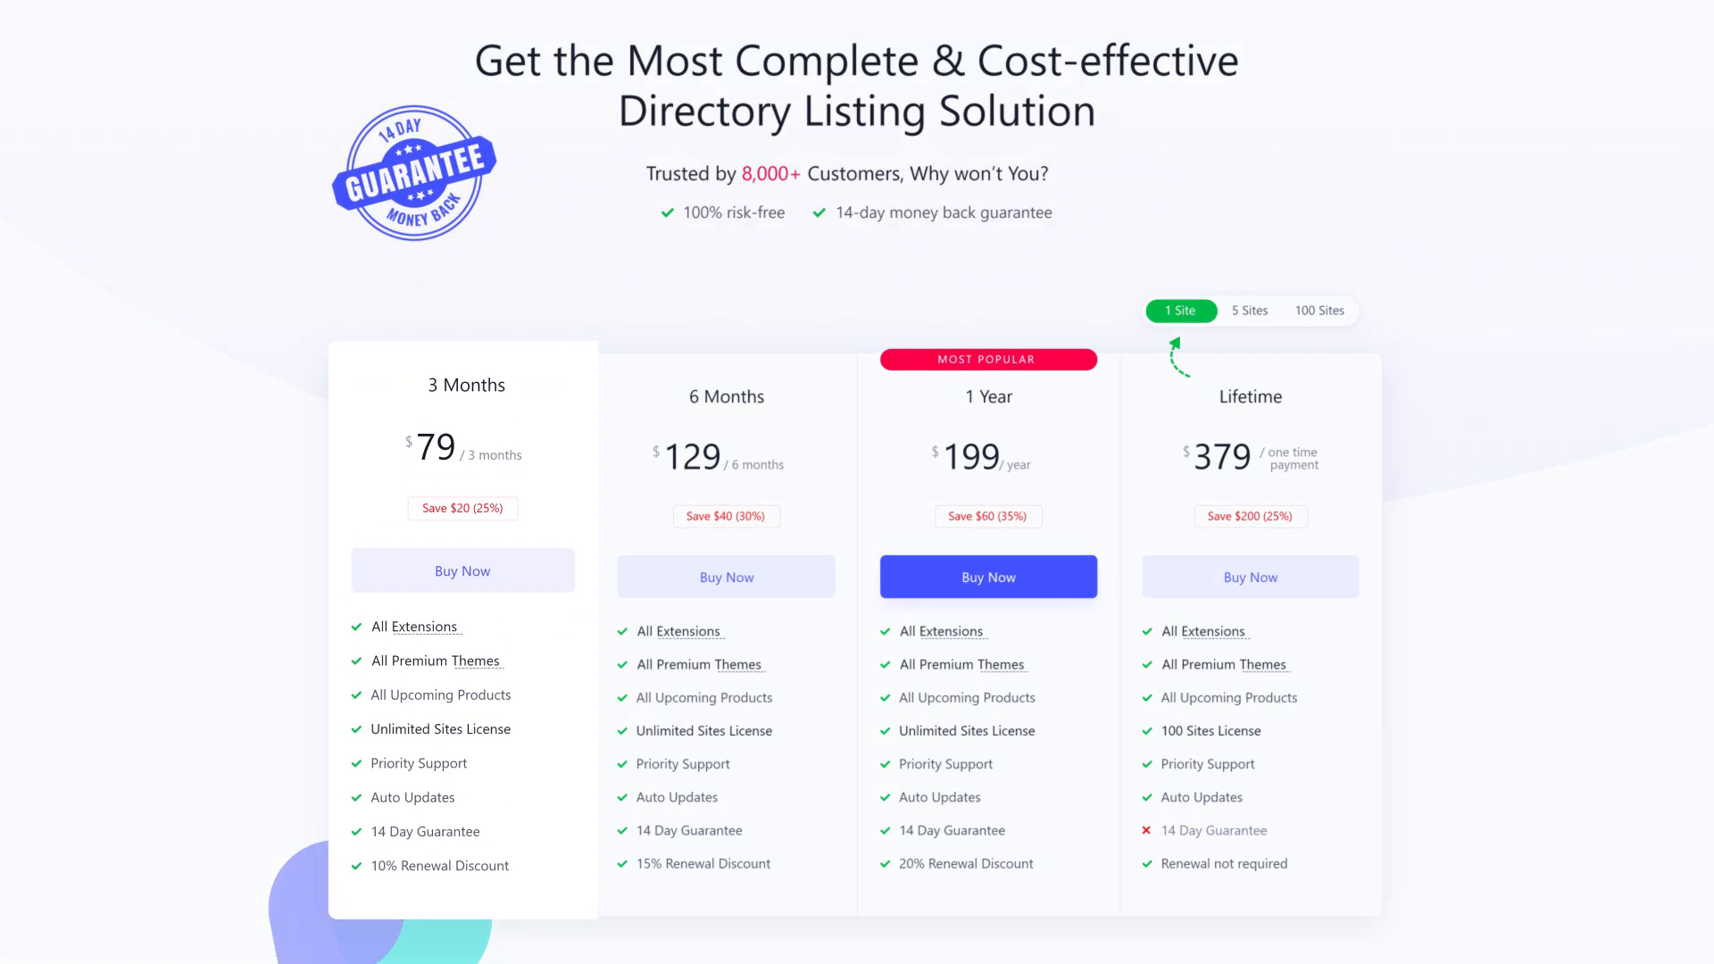